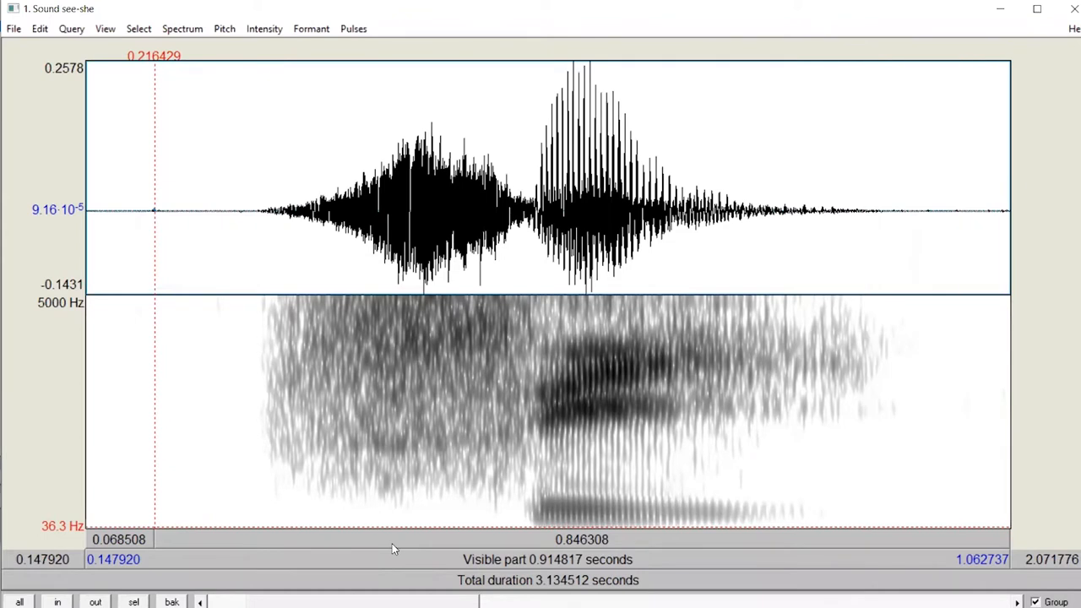
pyautogui.moveTo(256, 212)
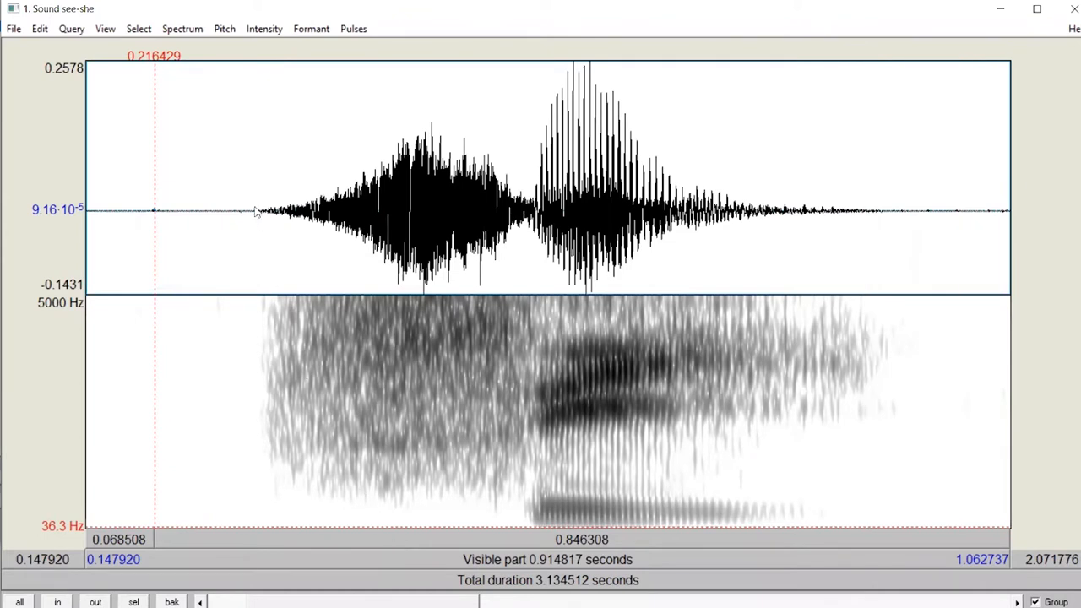
# Select the 's' fricative of see-she and save it as s.wav in the RECORDING folder.
pyautogui.moveTo(256, 211); pyautogui.dragTo(530, 211)
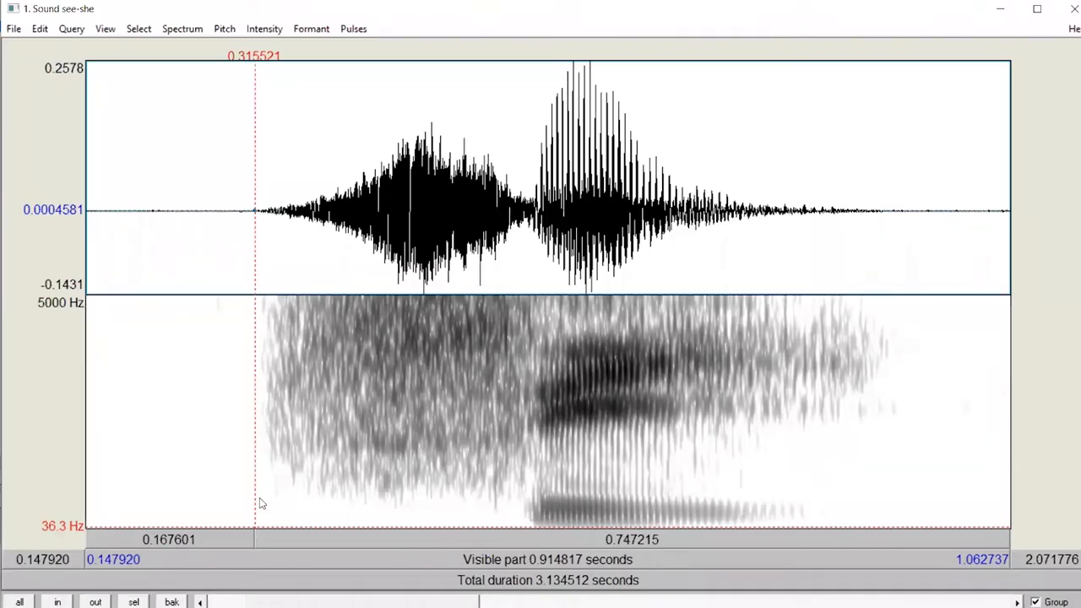
pyautogui.moveTo(257, 209); pyautogui.dragTo(486, 210)
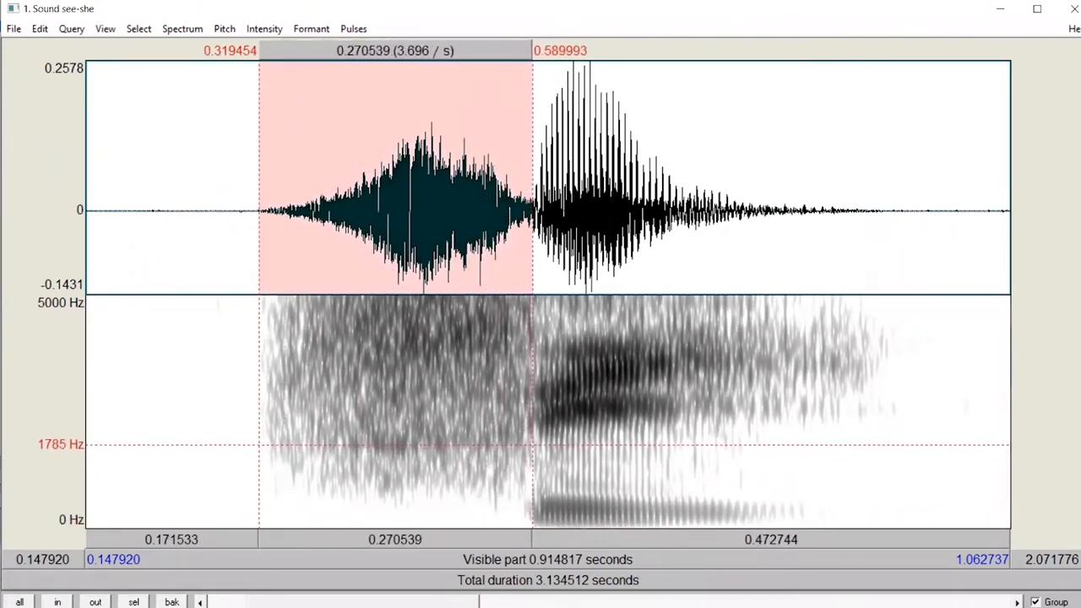
pyautogui.click(13, 27)
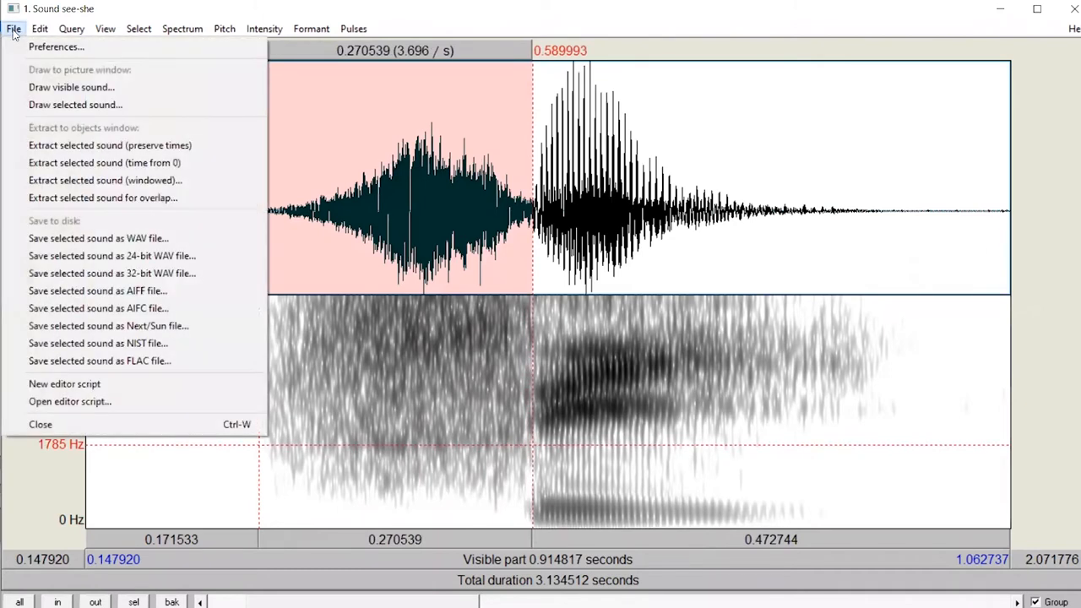
pyautogui.moveTo(98, 238)
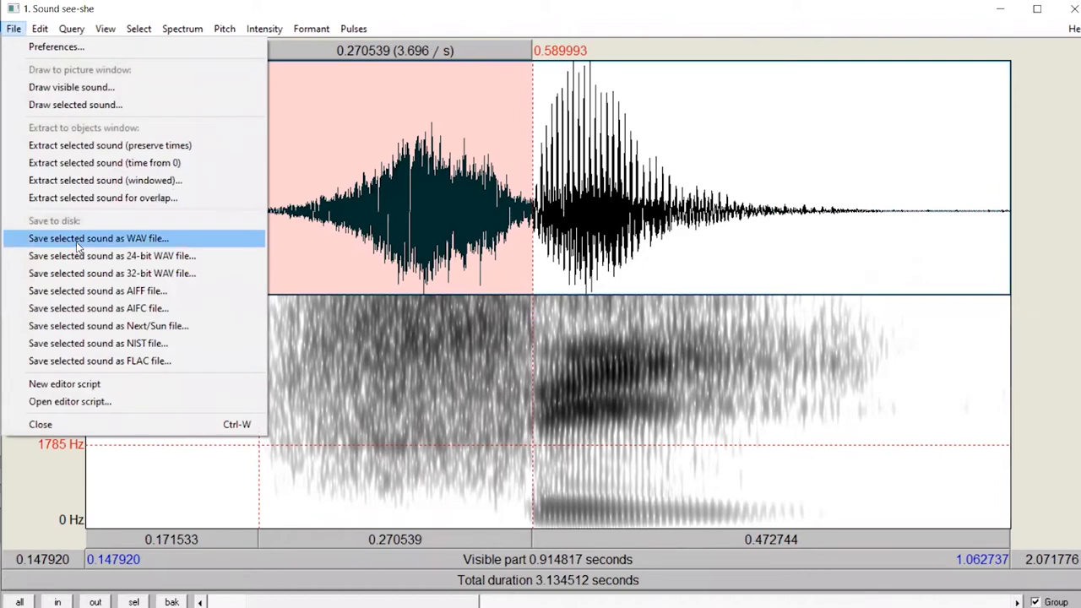
pyautogui.click(98, 236)
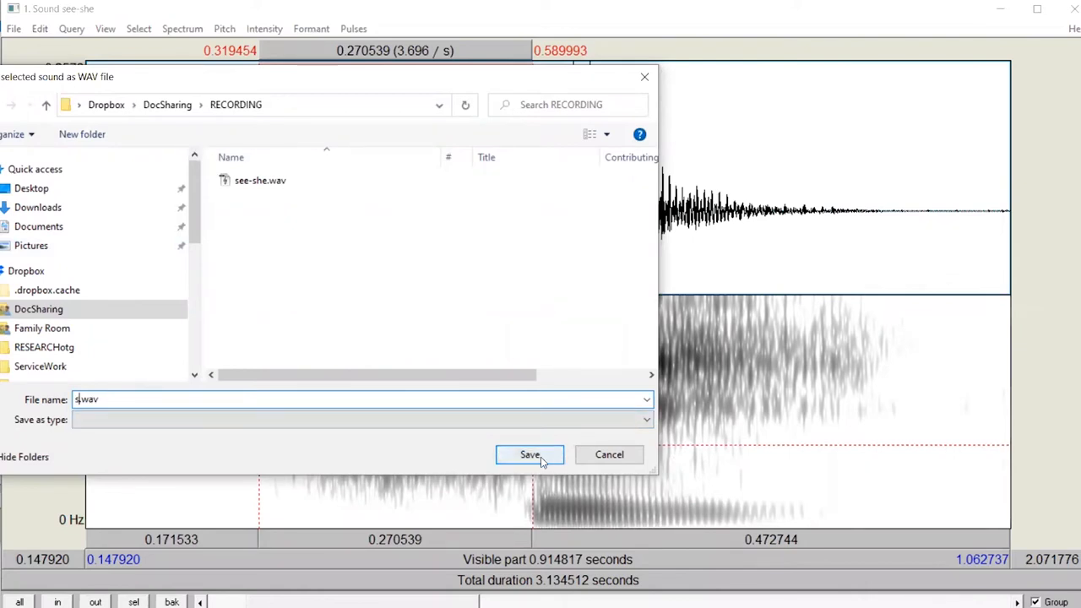
pyautogui.click(530, 454)
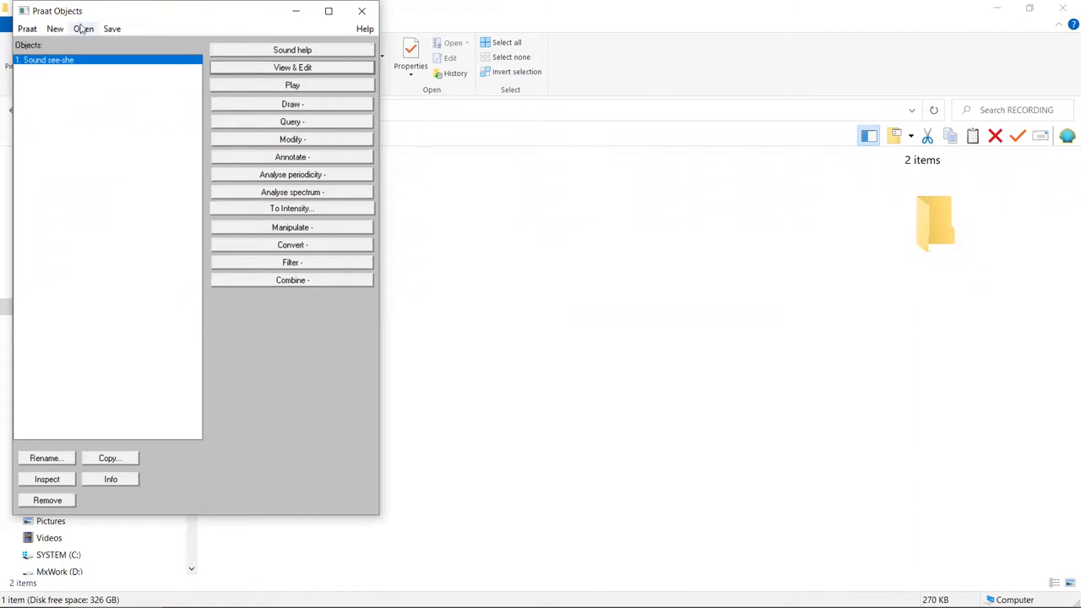
# Read s.wav from file so Sound s appears in the objects list.
pyautogui.click(83, 28)
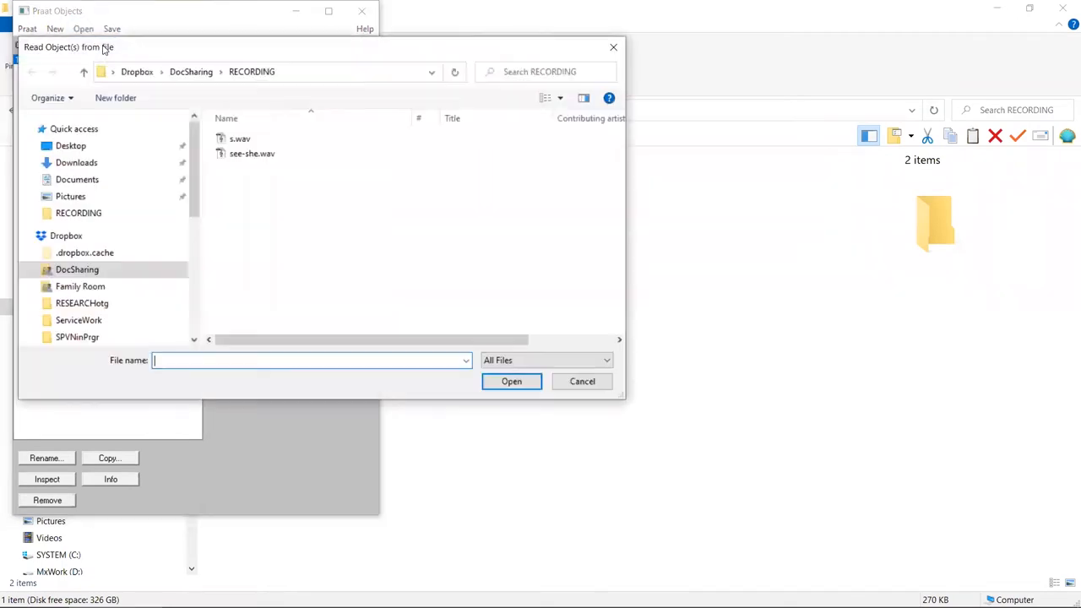
pyautogui.click(240, 139)
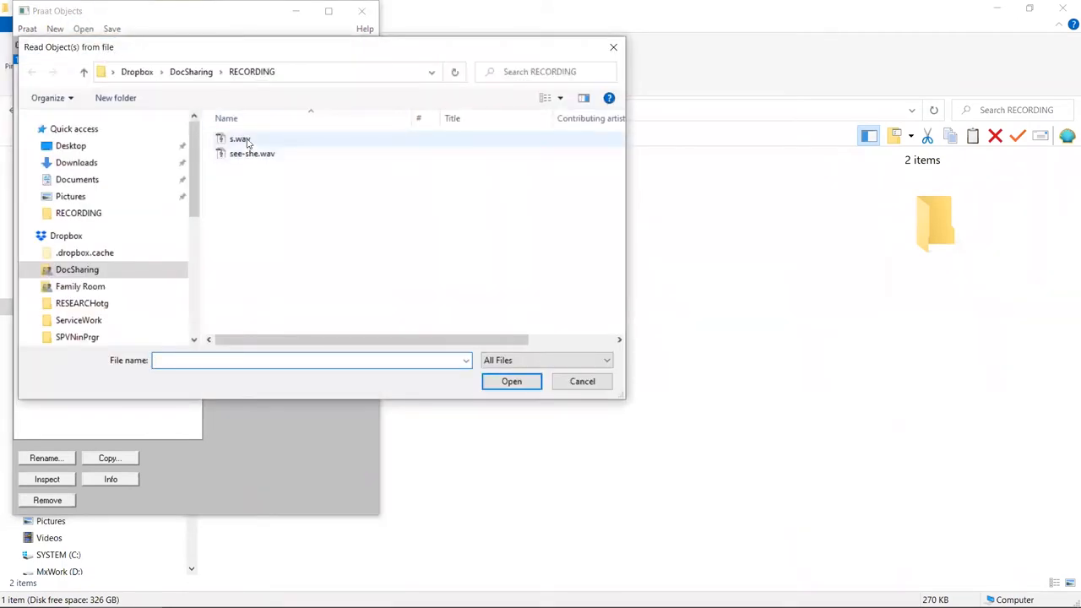
pyautogui.click(239, 138)
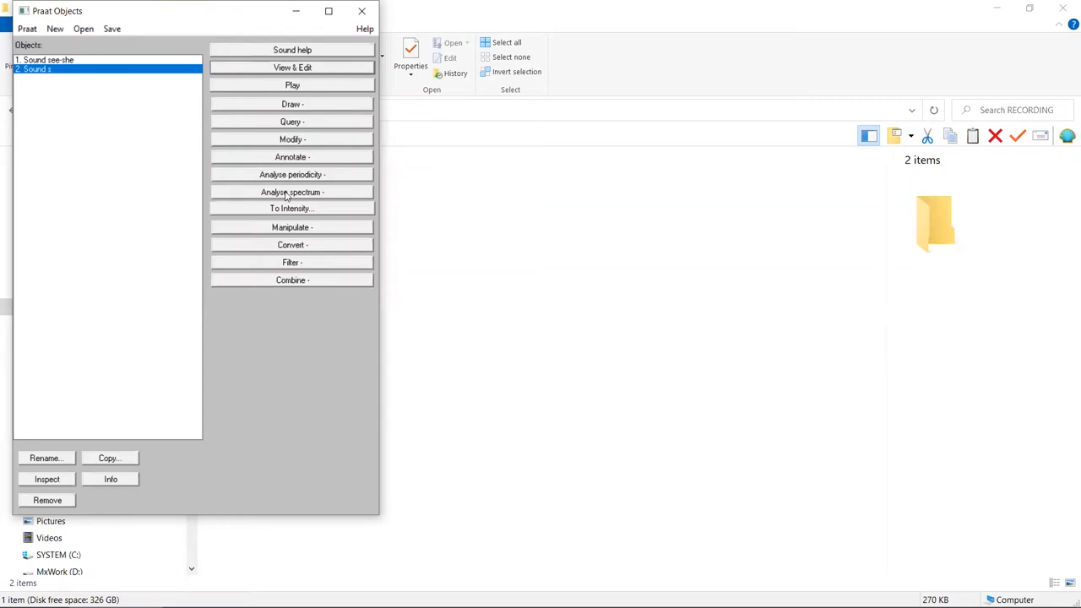
# Convert Sound s to Spectrum s with the Fast option kept on.
pyautogui.click(290, 193)
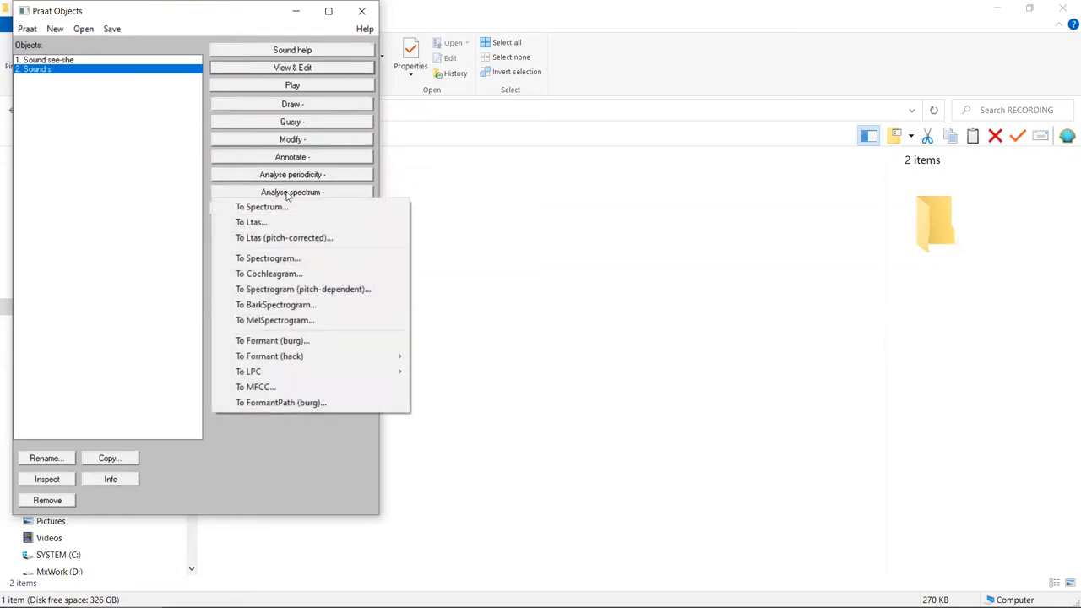
pyautogui.moveTo(287, 206)
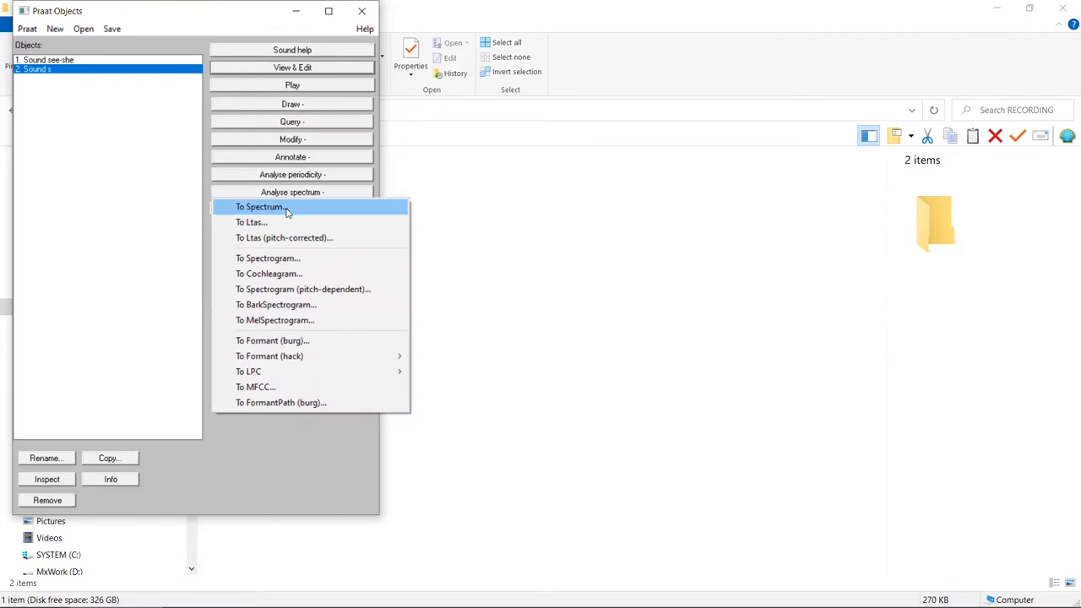
pyautogui.click(260, 206)
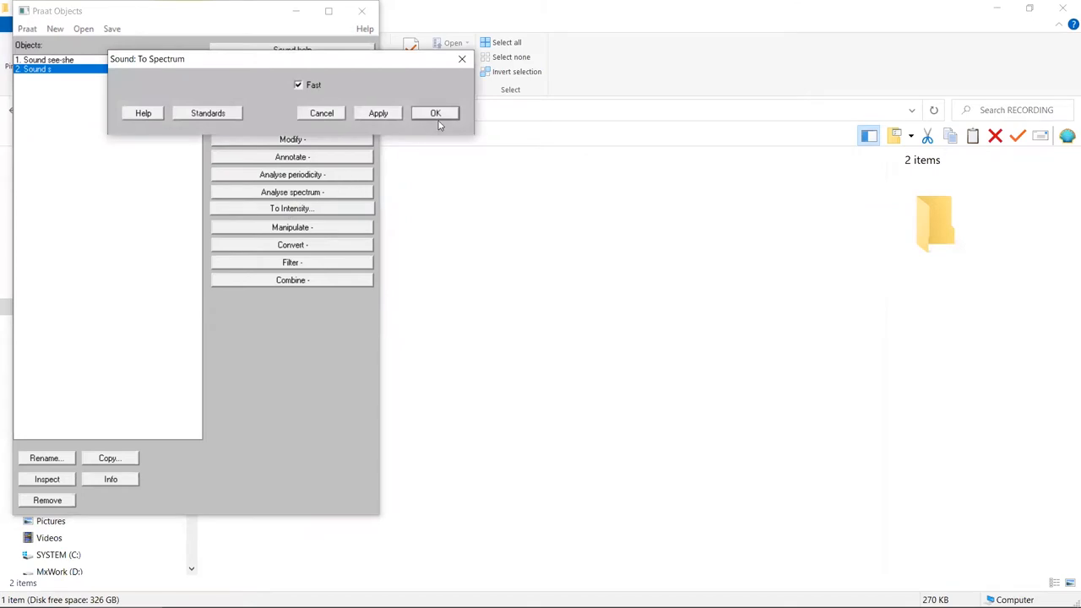
pyautogui.click(436, 111)
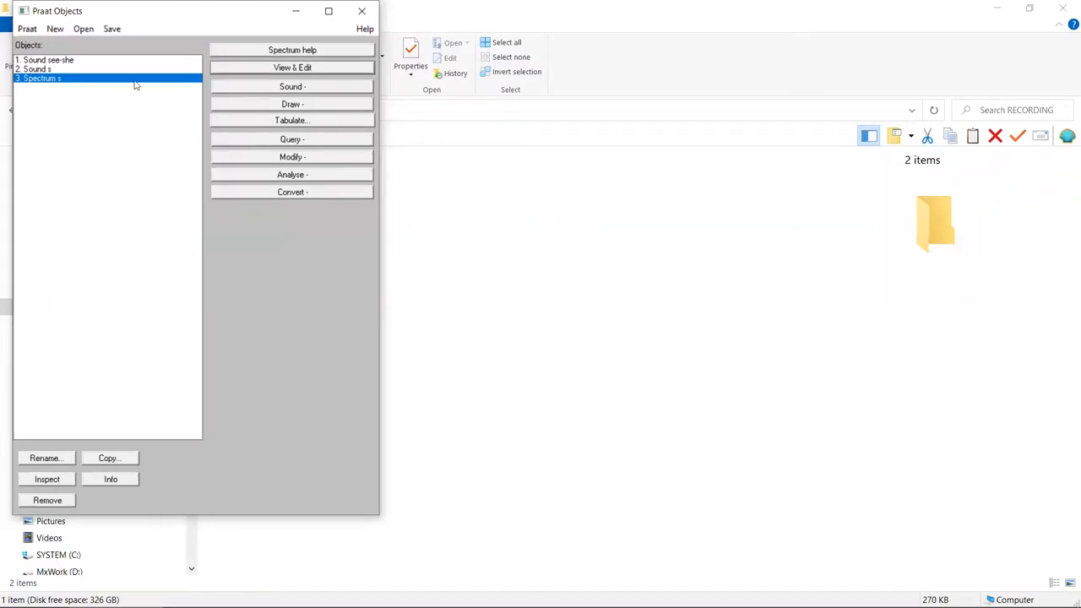
pyautogui.moveTo(172, 83)
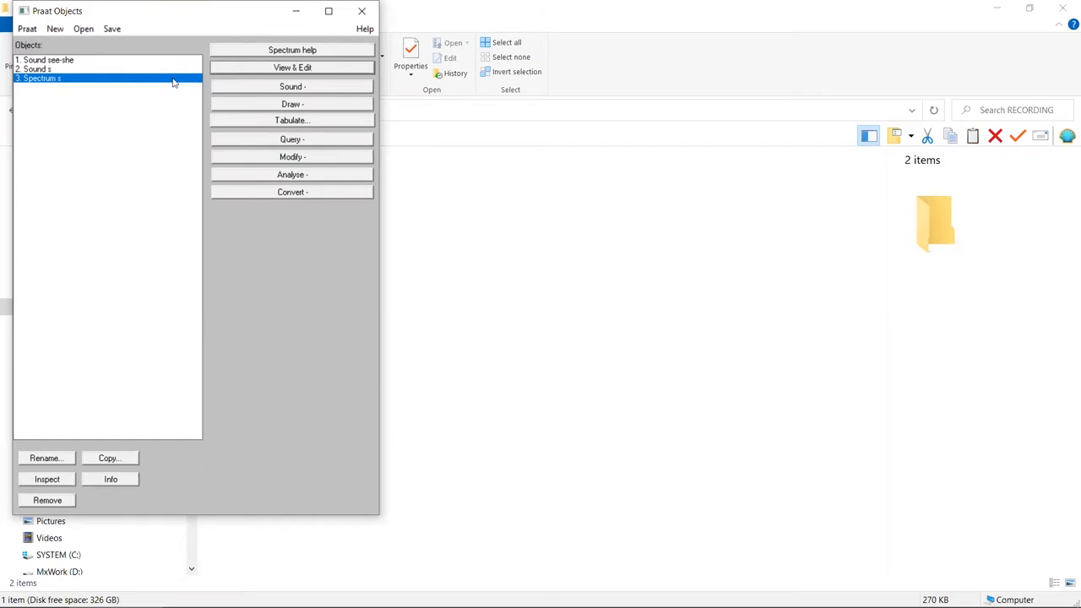
# Query Spectrum s for its centre of gravity with power 2.0, about 7964 Hz.
pyautogui.click(290, 138)
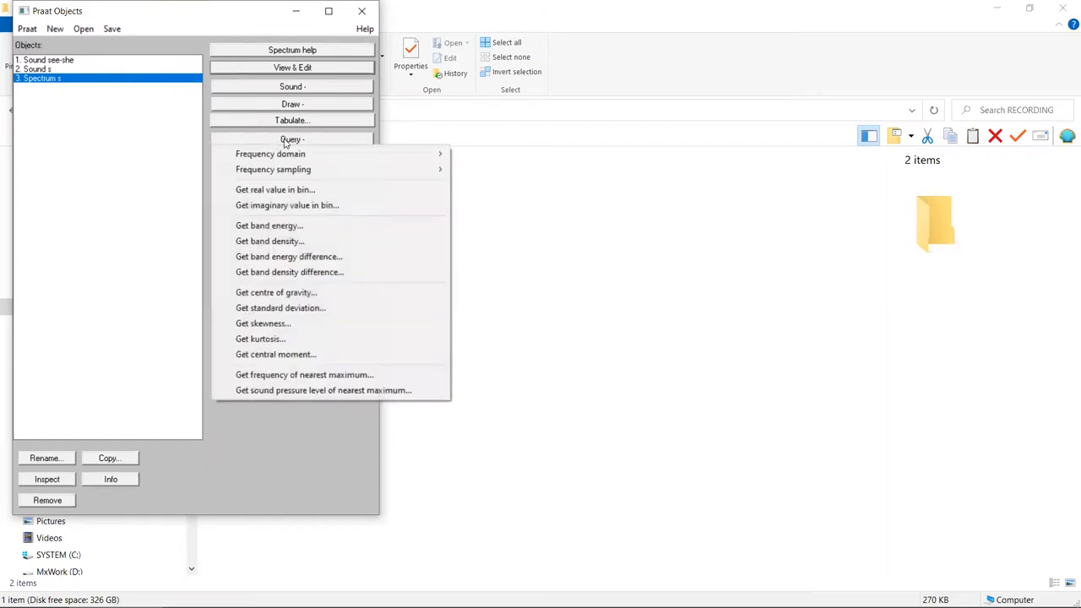
pyautogui.moveTo(275, 292)
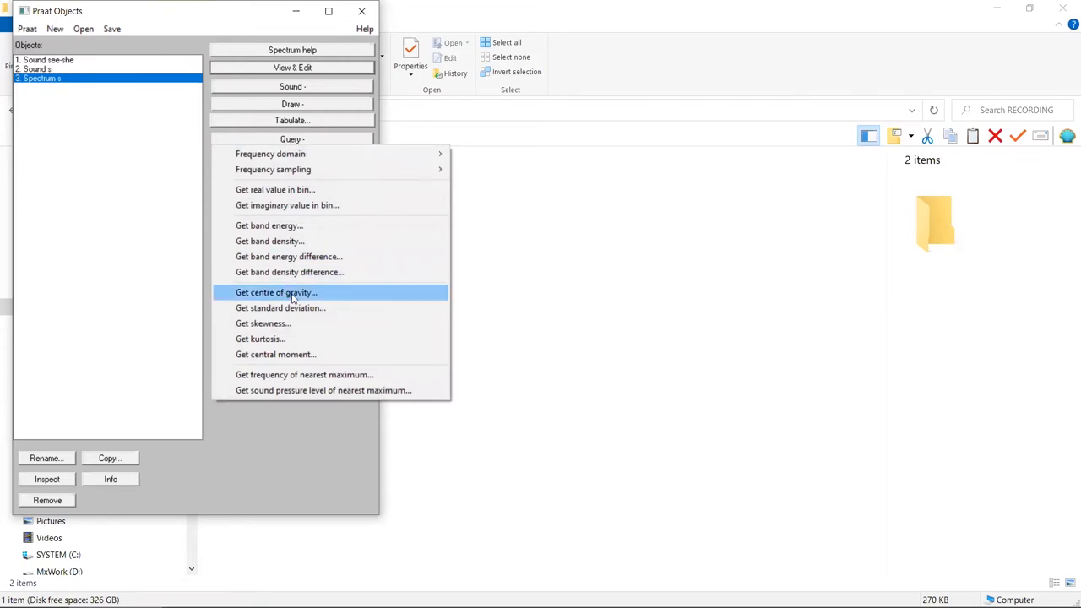
pyautogui.click(275, 292)
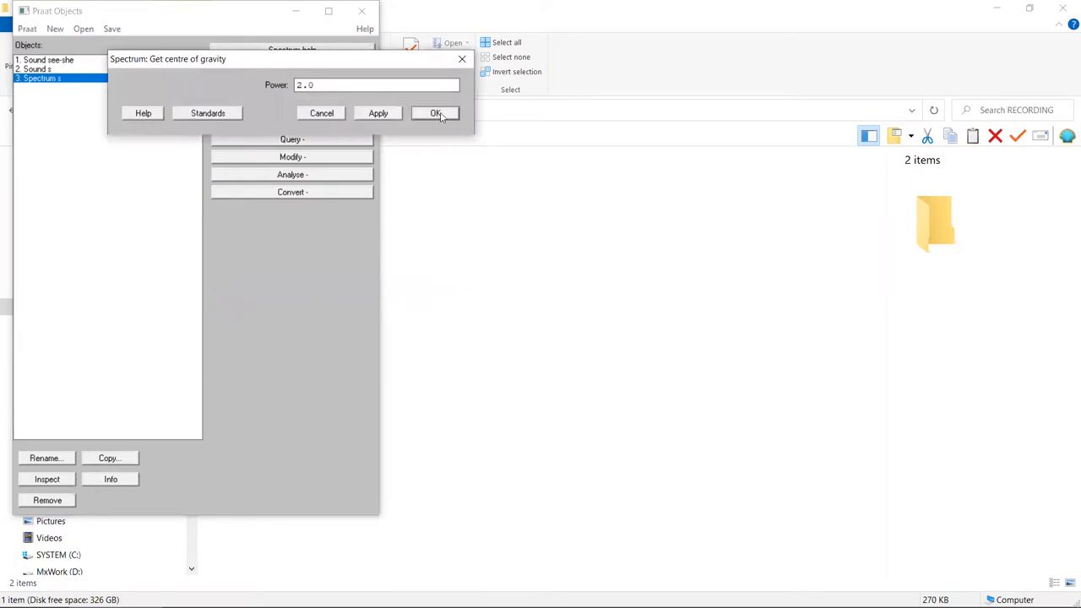
pyautogui.click(436, 111)
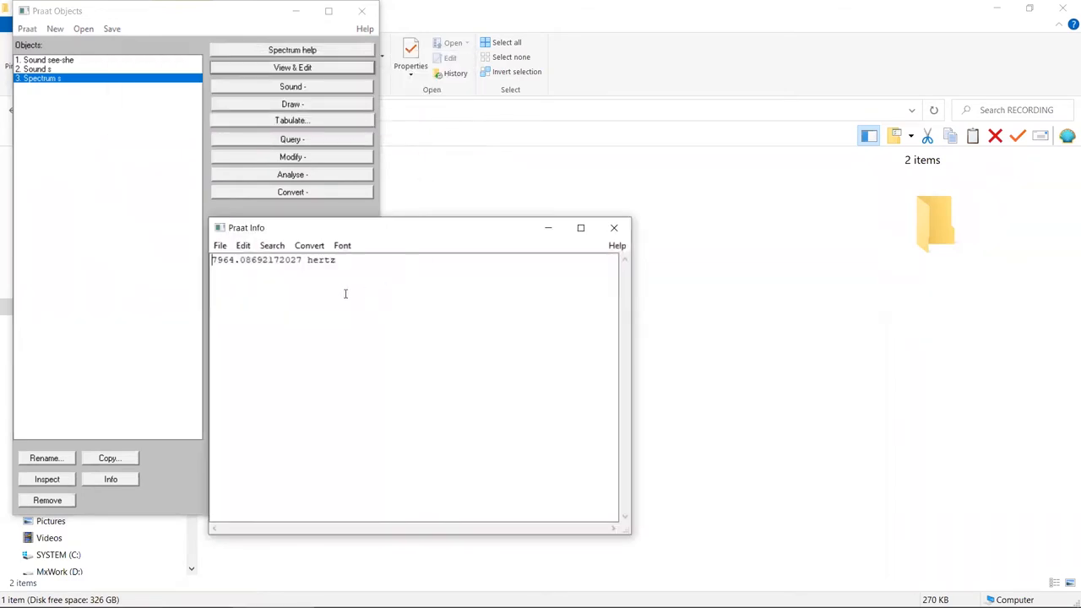
pyautogui.moveTo(321, 280)
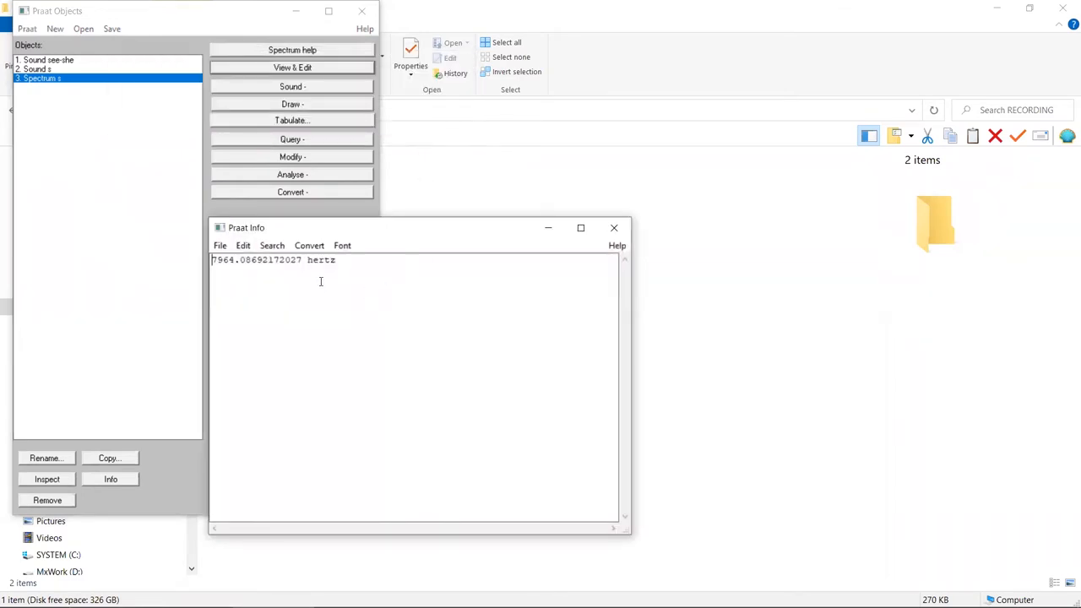